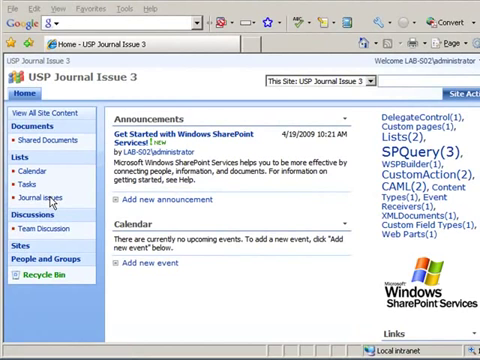
{"action": "mouse_move", "coordinate": [280, 155]}
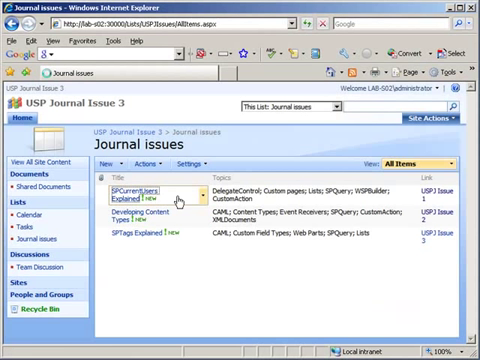
- Return to the USP Journal Issue 3 home page showing announcements, calendar and tag cloud
{"action": "left_click", "coordinate": [127, 193]}
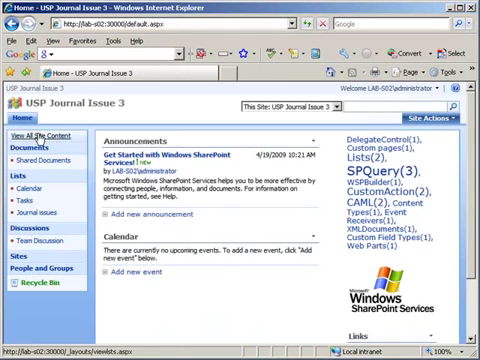
- Create 'SharePoint Designer' and 'Workflow' items in the Tags list via View All Site Content
{"action": "left_click", "coordinate": [37, 133]}
{"action": "type", "text": "SharePoint D"}
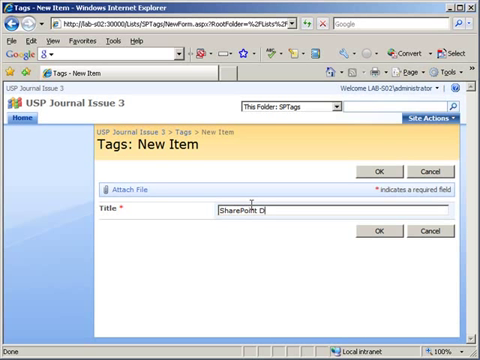
{"action": "type", "text": "e"}
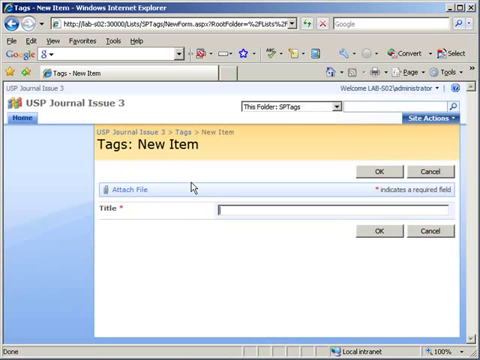
{"action": "type", "text": "Workflo"}
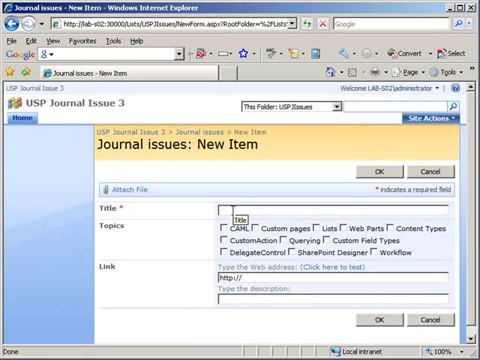
- Add Issue 4 tagged Lists, SharePoint Designer and Workflow, then filter the tag cloud by Workflow
{"action": "type", "text": "Issue"}
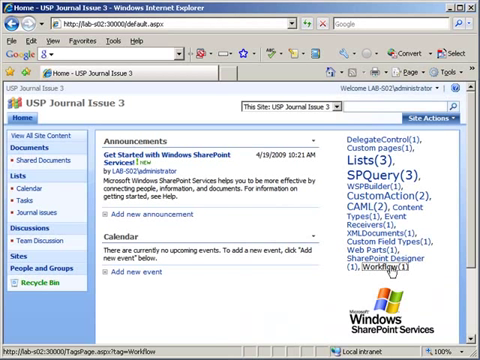
{"action": "left_click", "coordinate": [438, 249]}
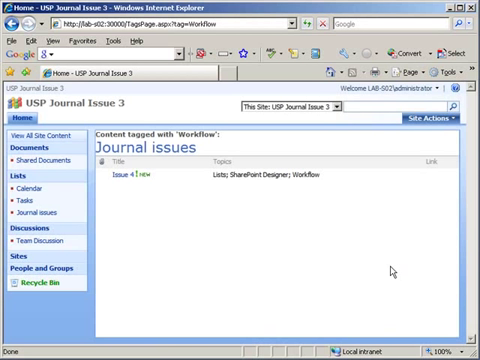